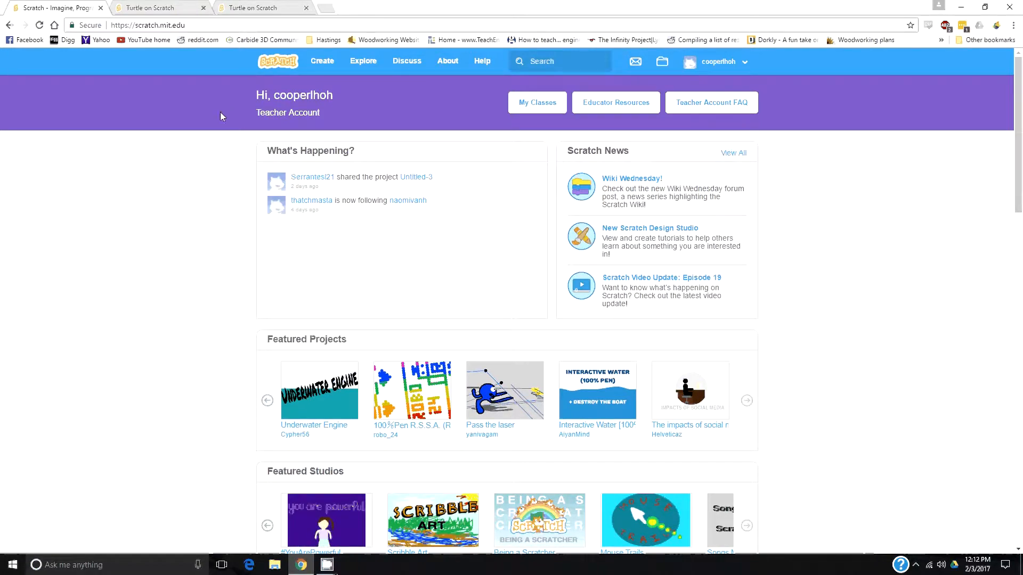
mouse_move(724, 73)
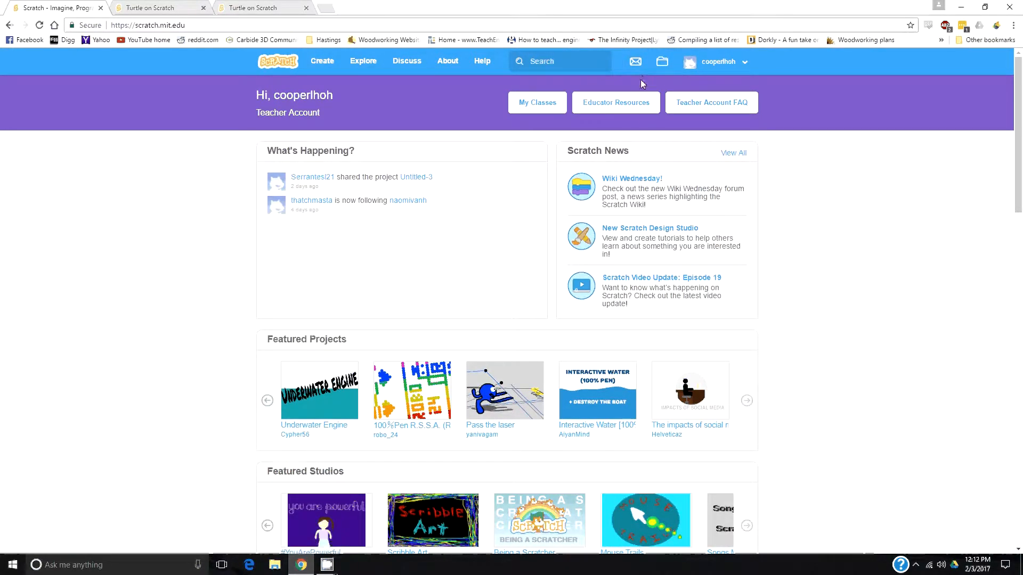
mouse_move(666, 64)
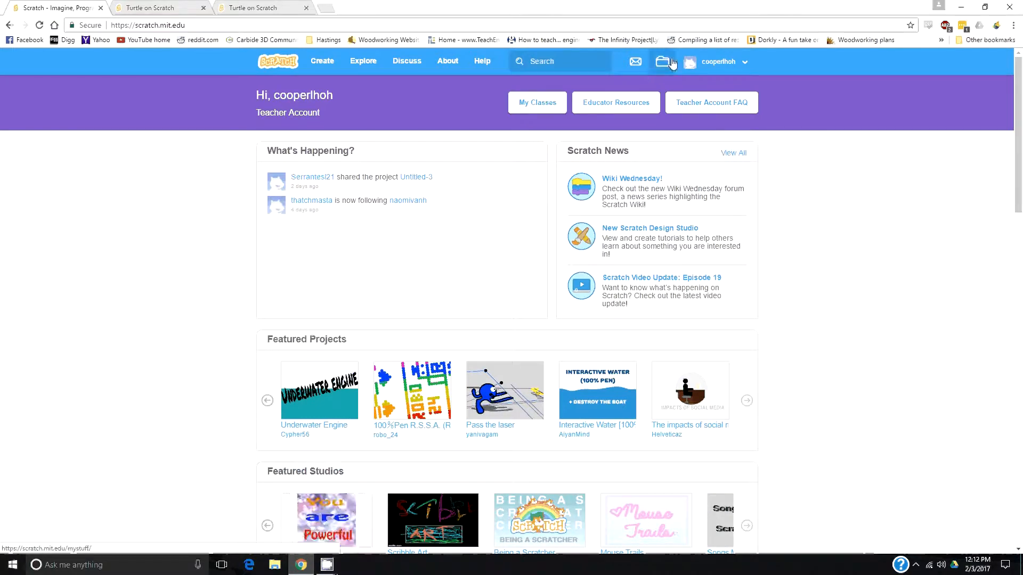
- Browse the 13 projects in My Stuff and choose the Turtle project at the top
left_click(662, 62)
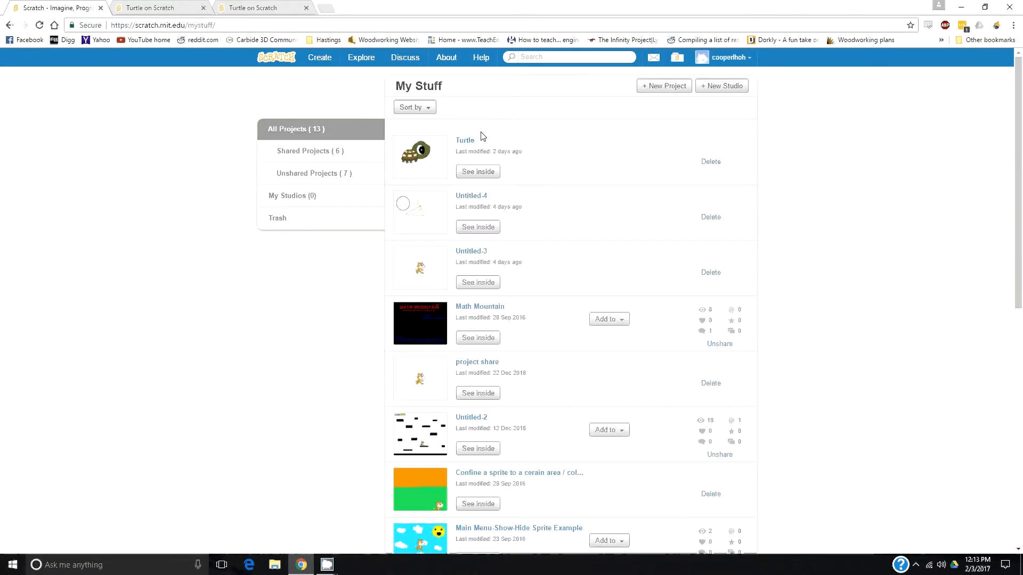
scroll("down", 3)
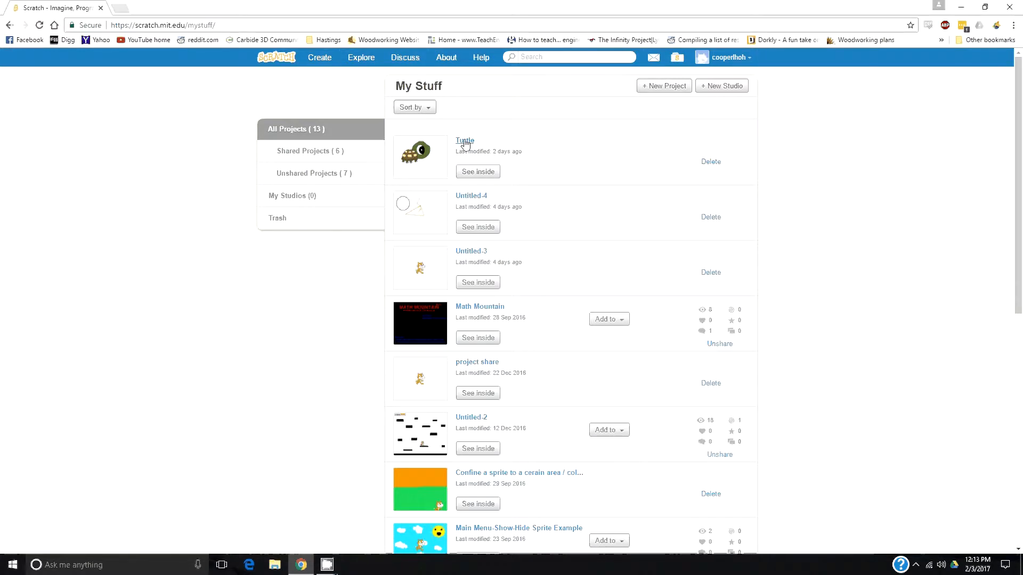
left_click(465, 141)
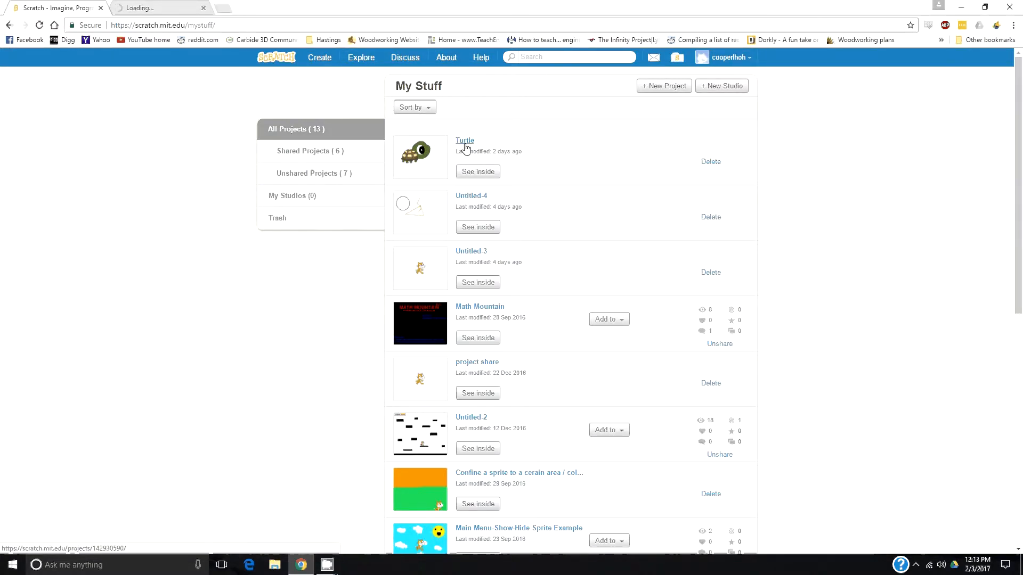
- Load the Turtle project page and run it with the green flag
left_click(464, 141)
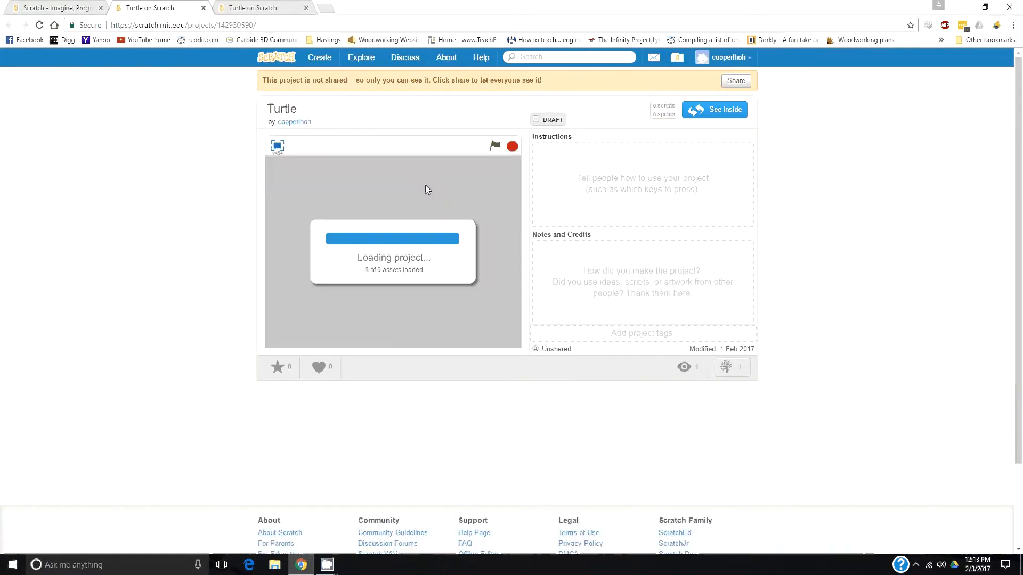
mouse_move(393, 309)
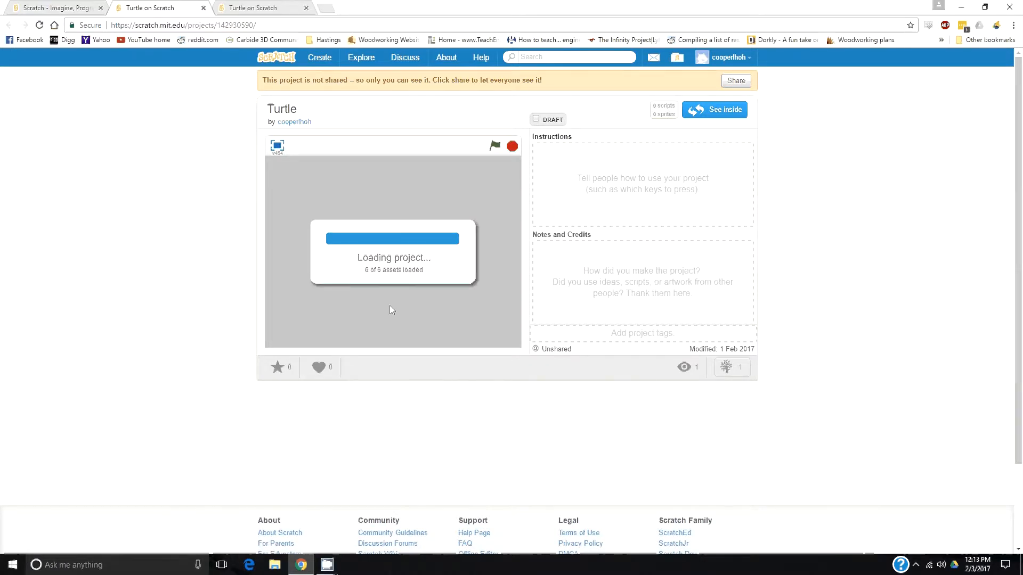
mouse_move(198, 263)
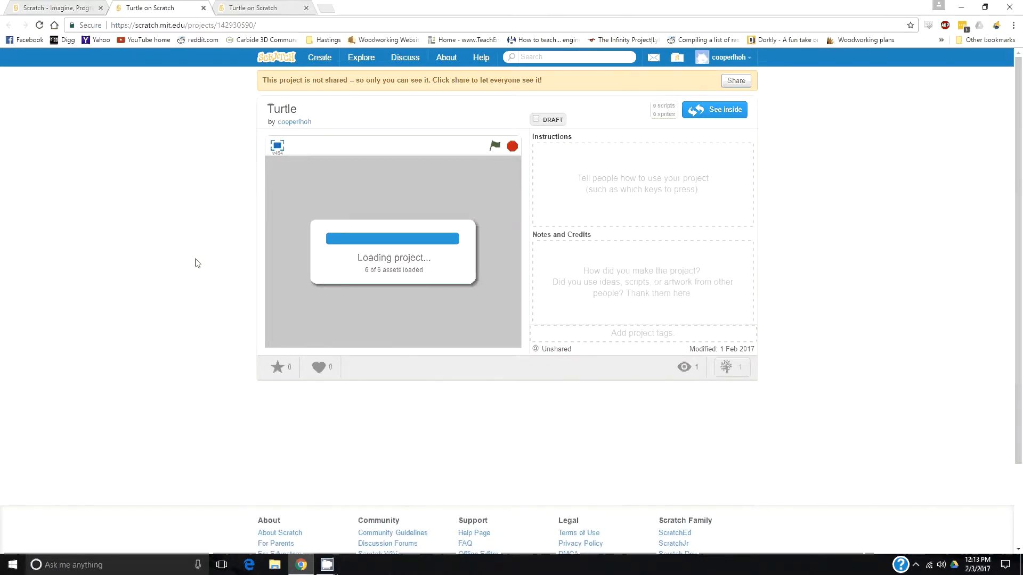
mouse_move(401, 281)
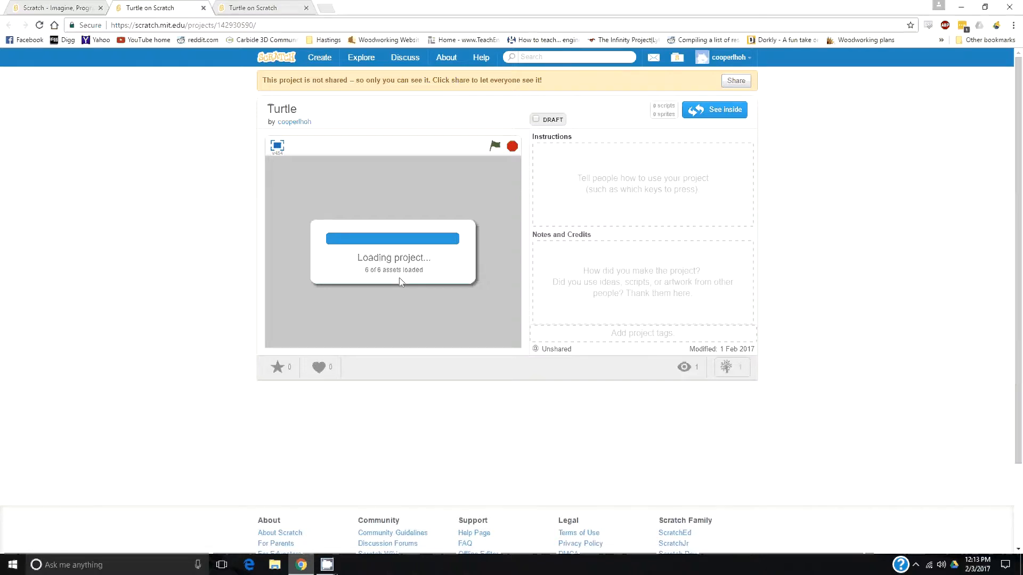
mouse_move(187, 6)
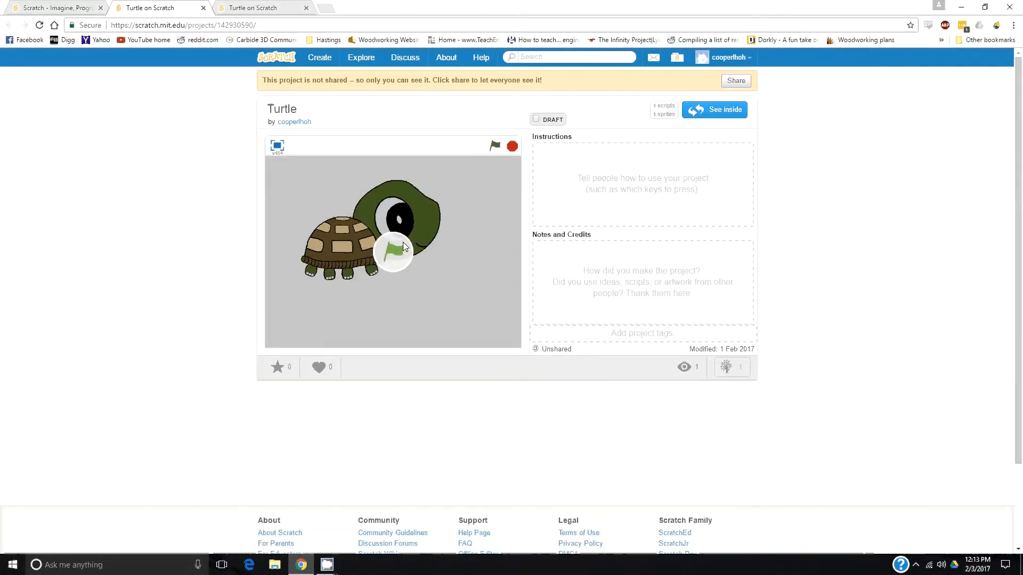
left_click(495, 145)
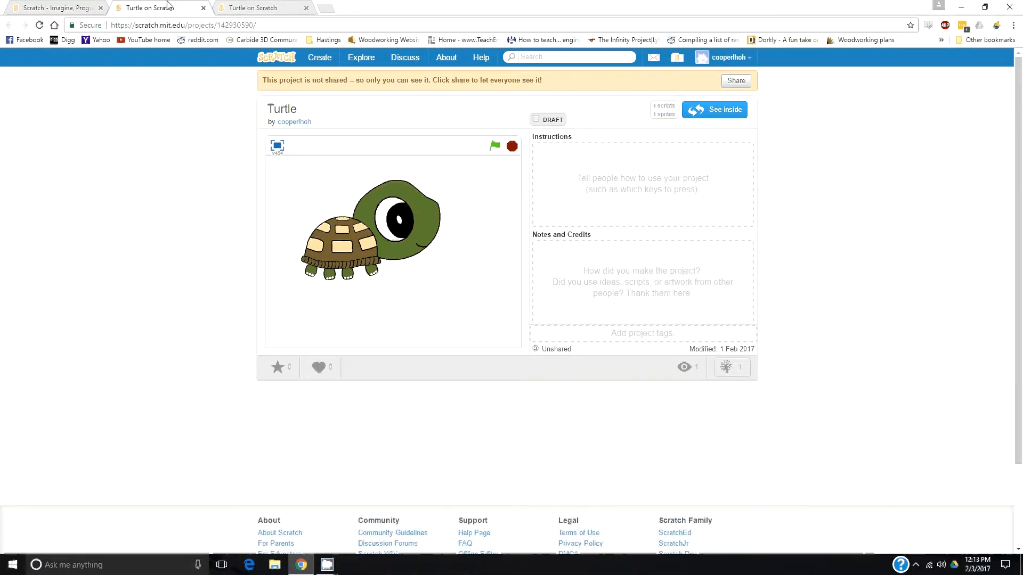
- Look inside Turtle to see its sprite scripts, then return to the My Stuff list
left_click(714, 110)
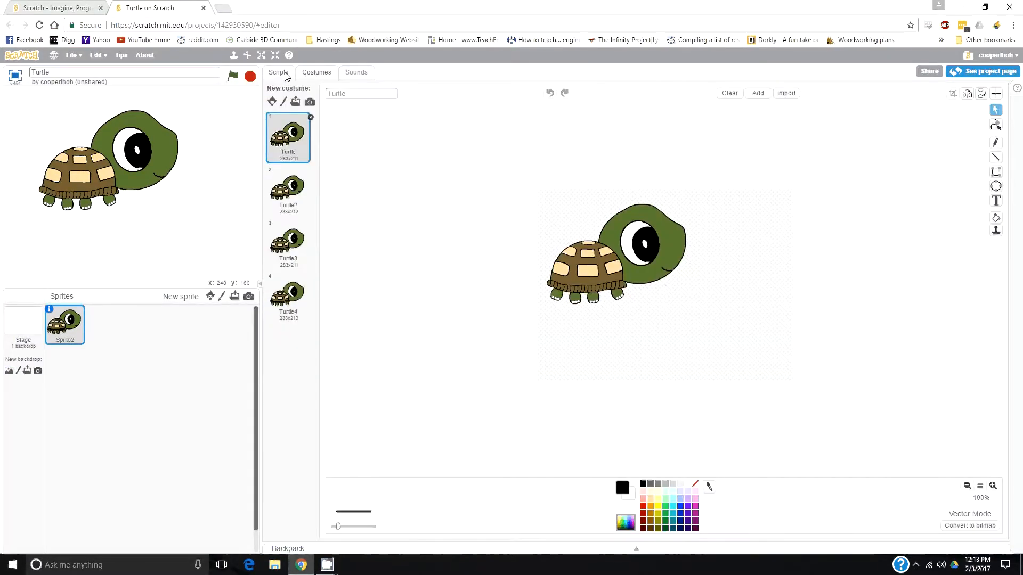
left_click(279, 72)
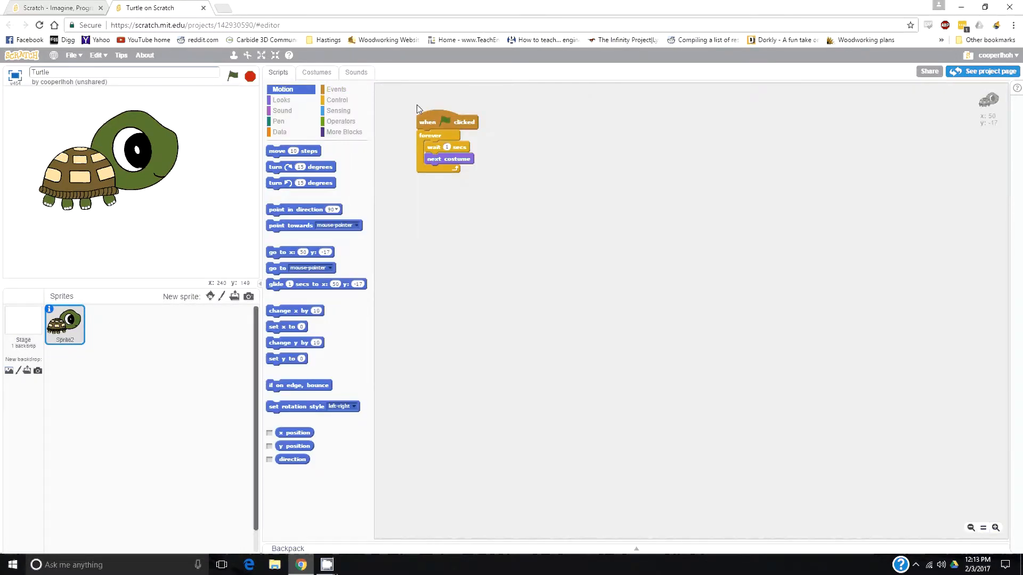
left_click(53, 8)
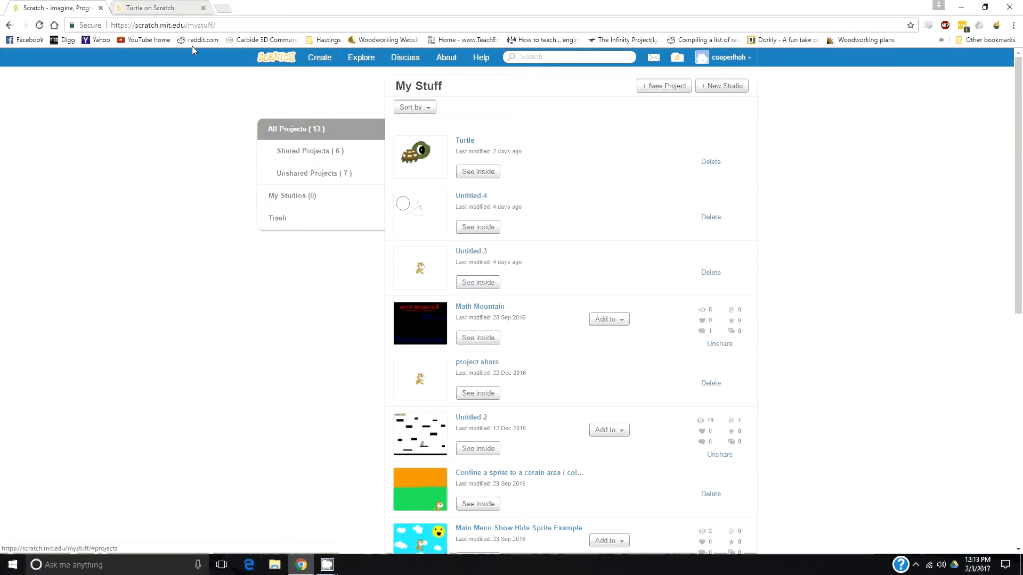
- Start a brand-new project from the Scratch home page and name it 'Game 1'
left_click(203, 7)
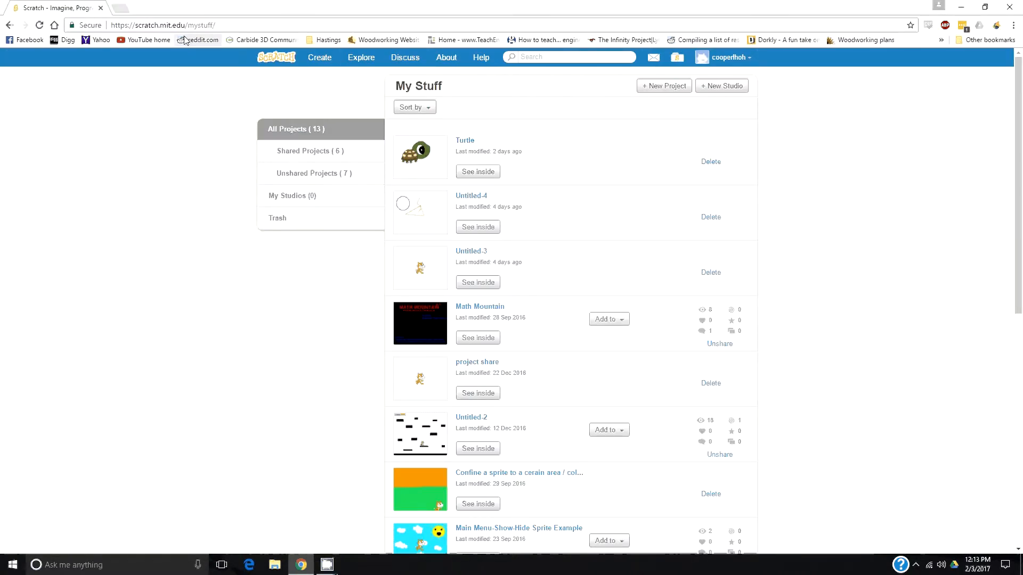
left_click(319, 58)
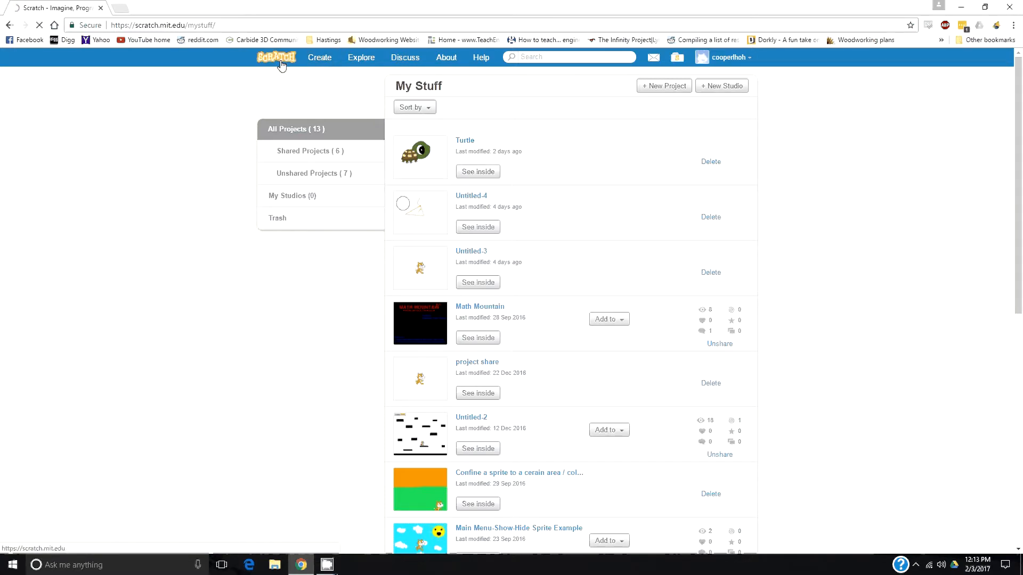
left_click(664, 85)
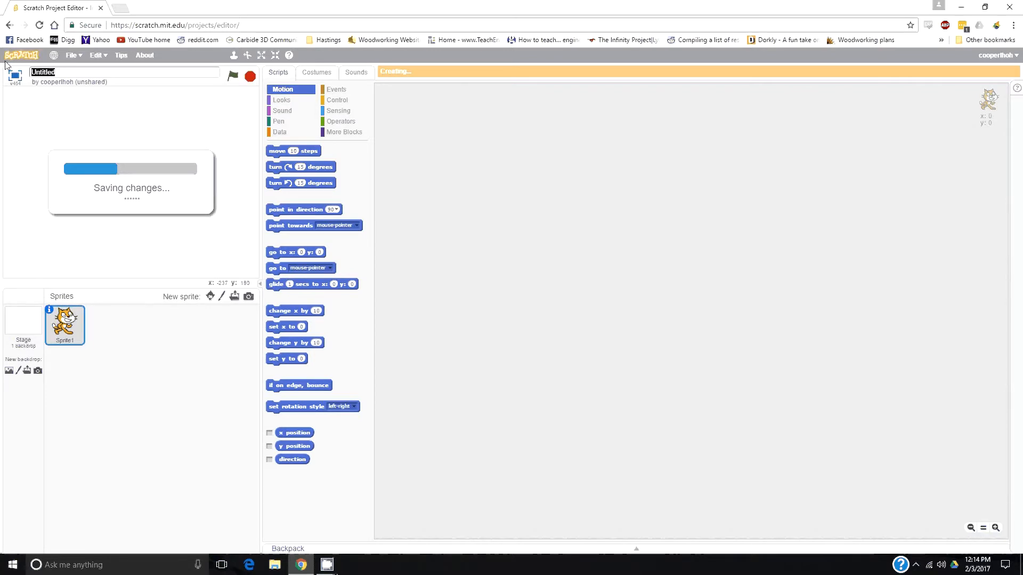
type("Game 1")
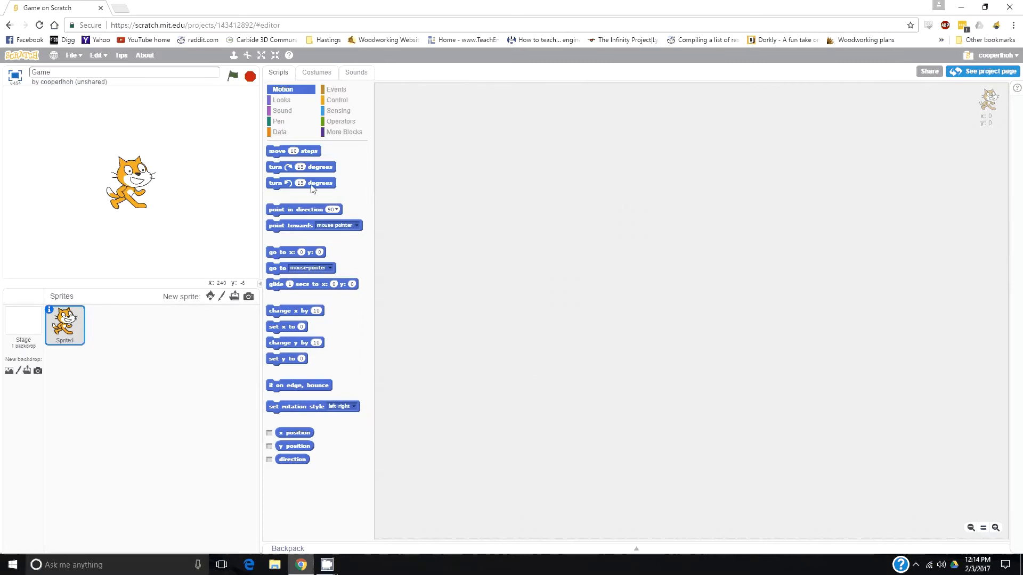
- Add a 'move 10 steps' block to the cat sprite's script area
left_click_drag(293, 151, 472, 150)
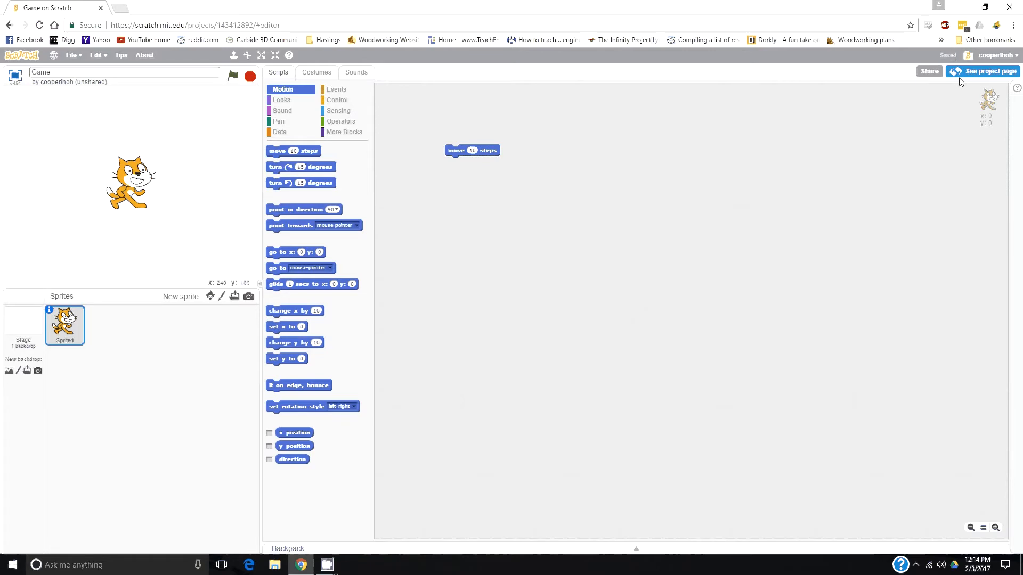
mouse_move(946, 56)
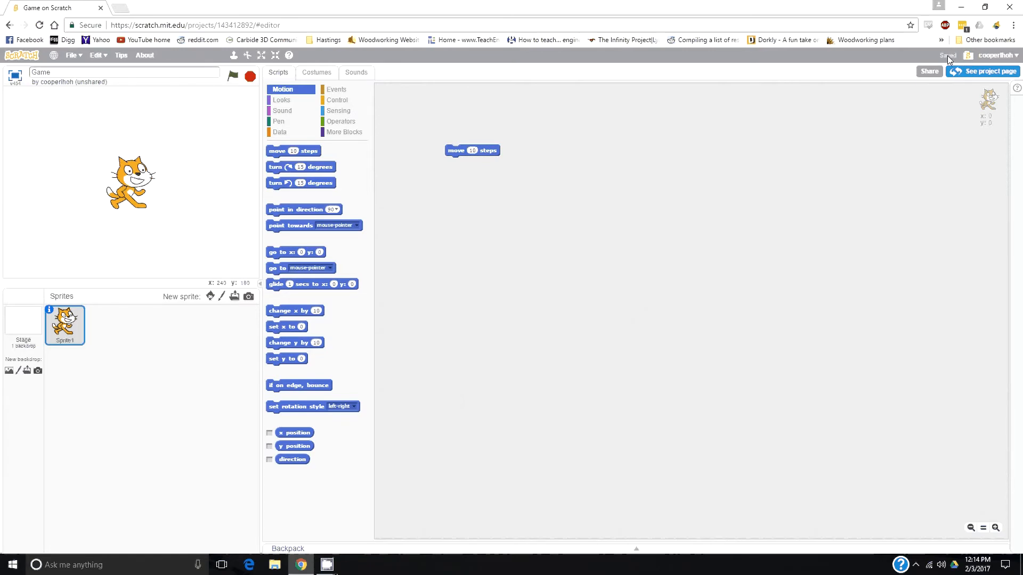